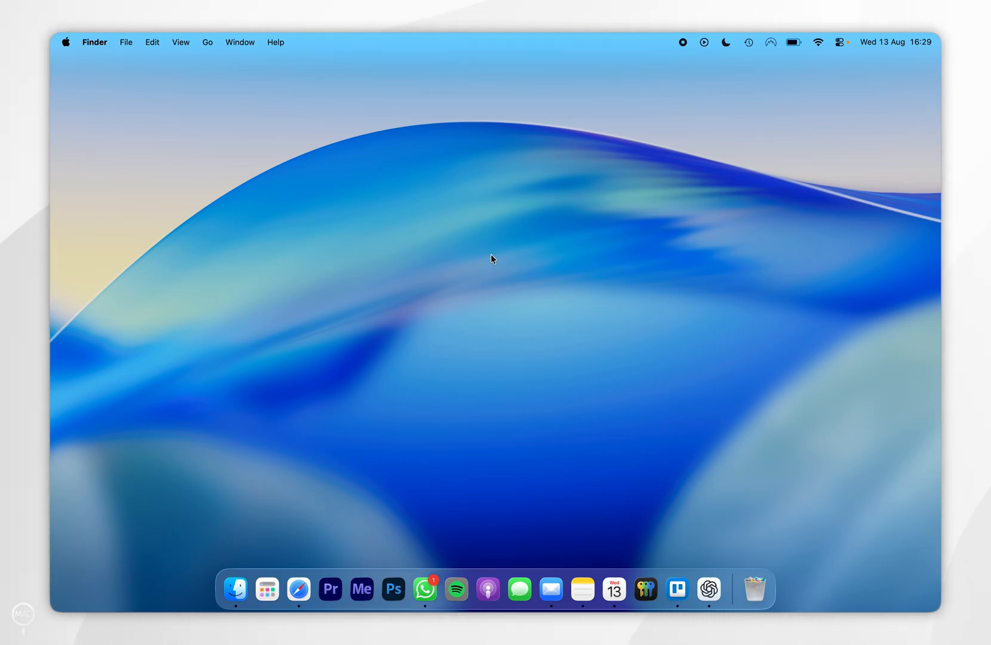
{"action": "mouse_move", "coordinate": [644, 587]}
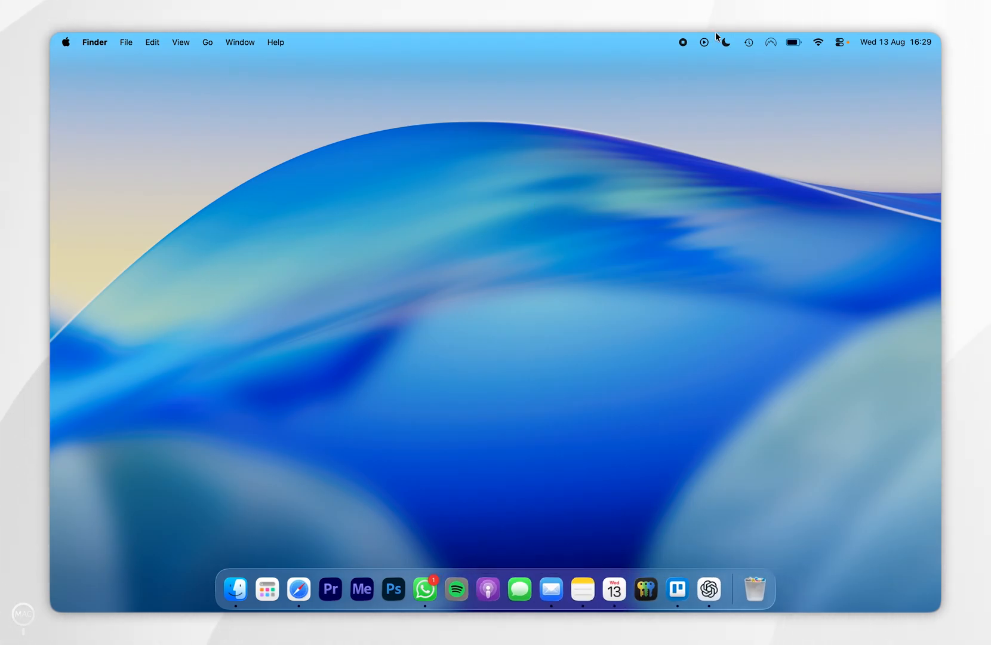
Quit NordVPN from its menu bar panel via the gear menu's Quit option.
{"action": "left_click", "coordinate": [770, 42]}
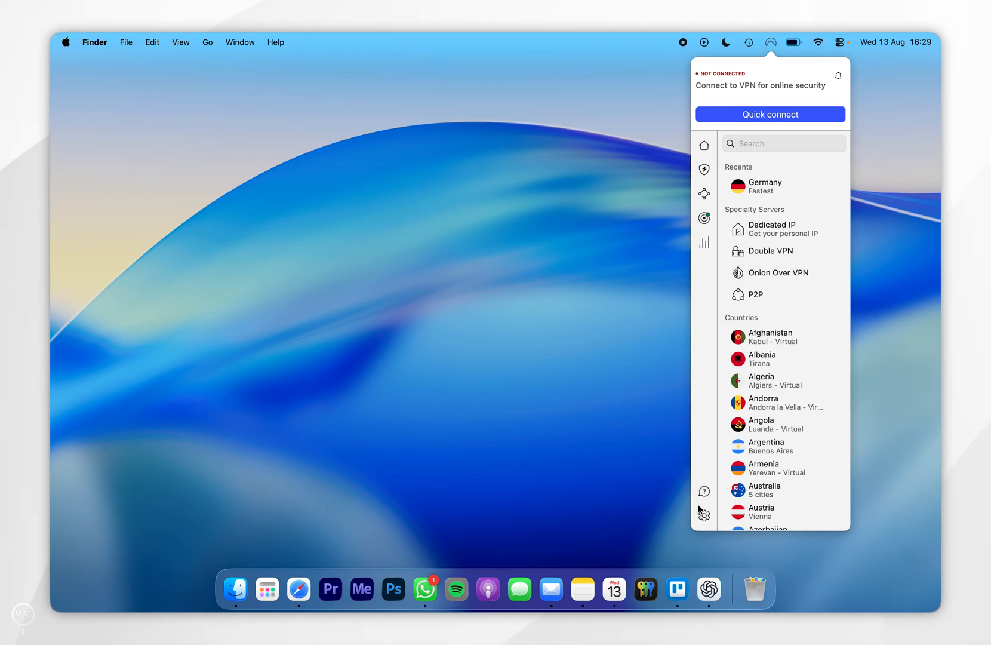
{"action": "left_click", "coordinate": [703, 513]}
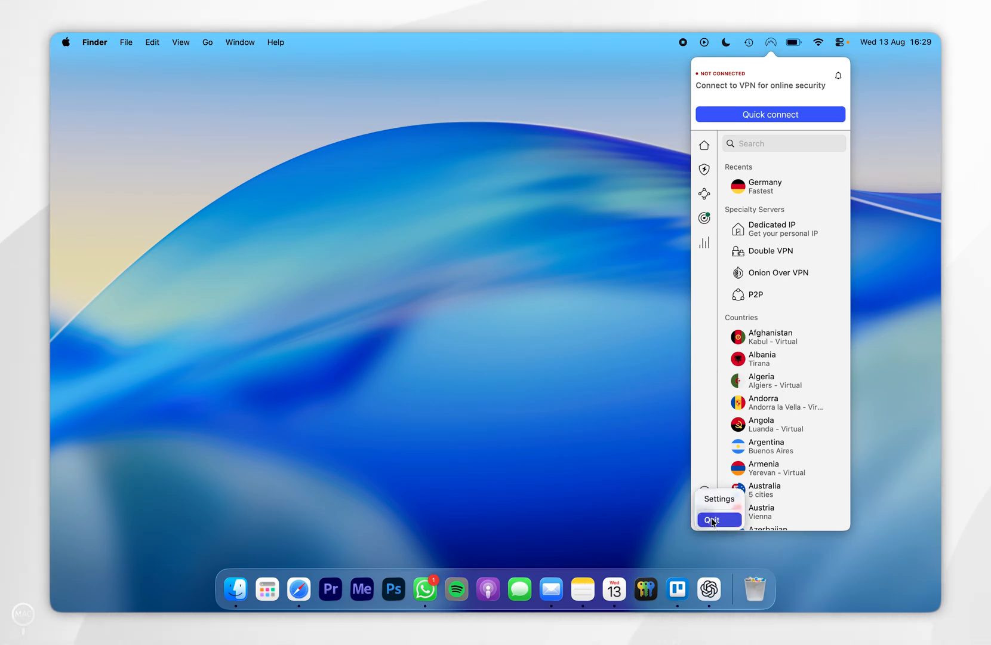
{"action": "left_click", "coordinate": [713, 519]}
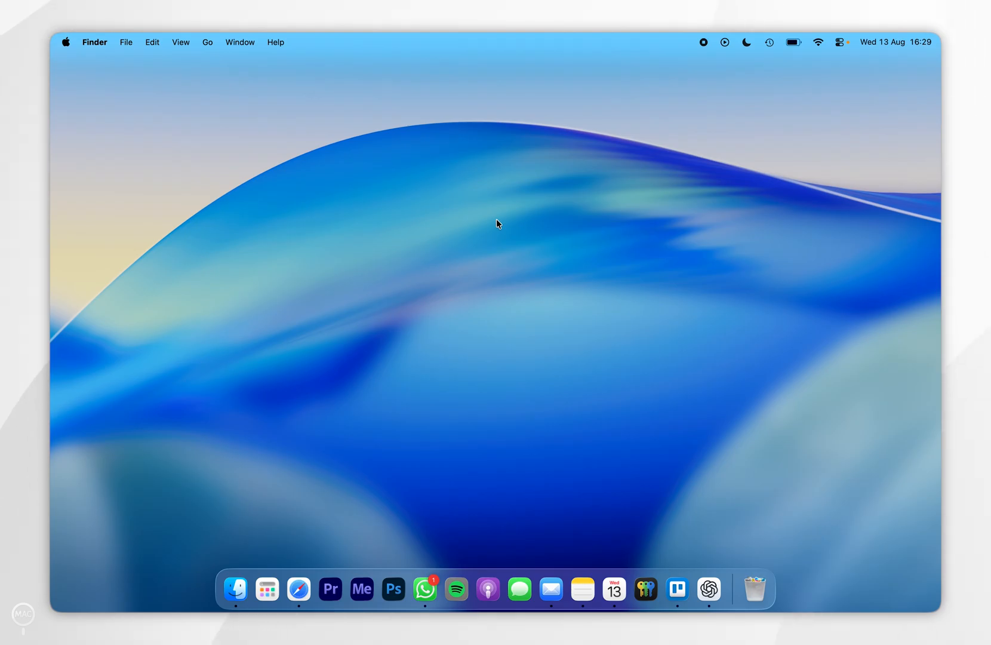
Launch System Settings from the Apple menu, landing on the General page.
{"action": "left_click", "coordinate": [65, 42]}
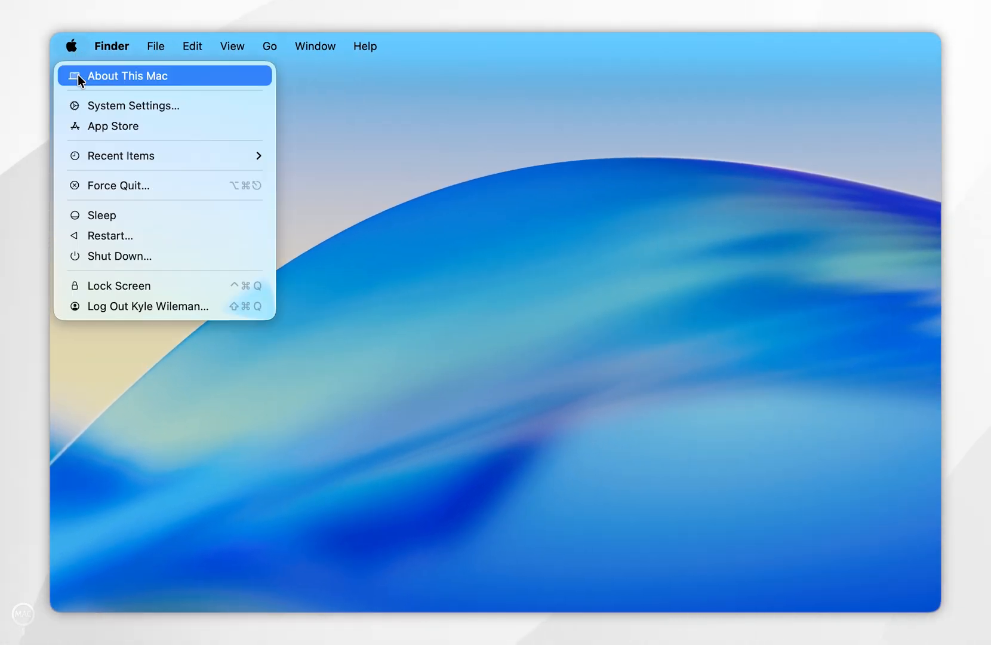
{"action": "left_click", "coordinate": [187, 116]}
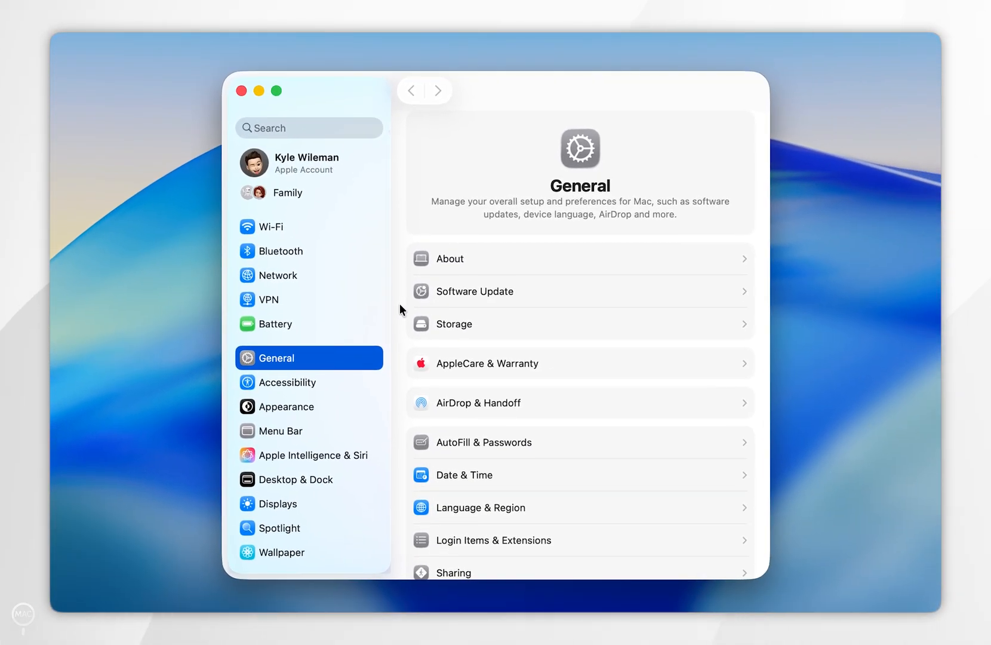
Show the details of the NordVPN NordLynx configuration on the VPN page.
{"action": "left_click", "coordinate": [272, 298]}
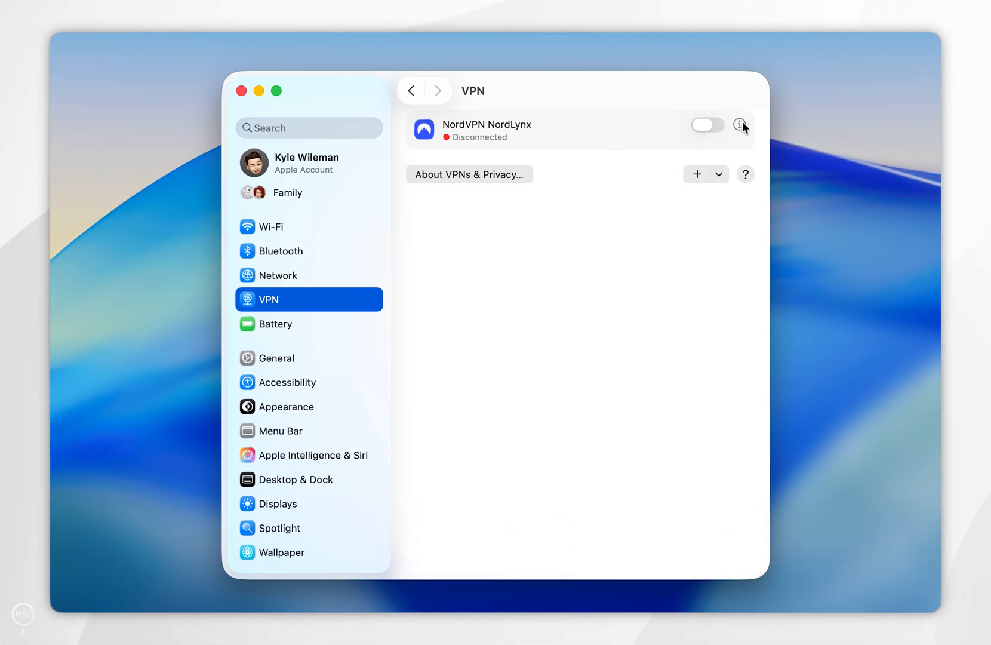
{"action": "left_click", "coordinate": [742, 124]}
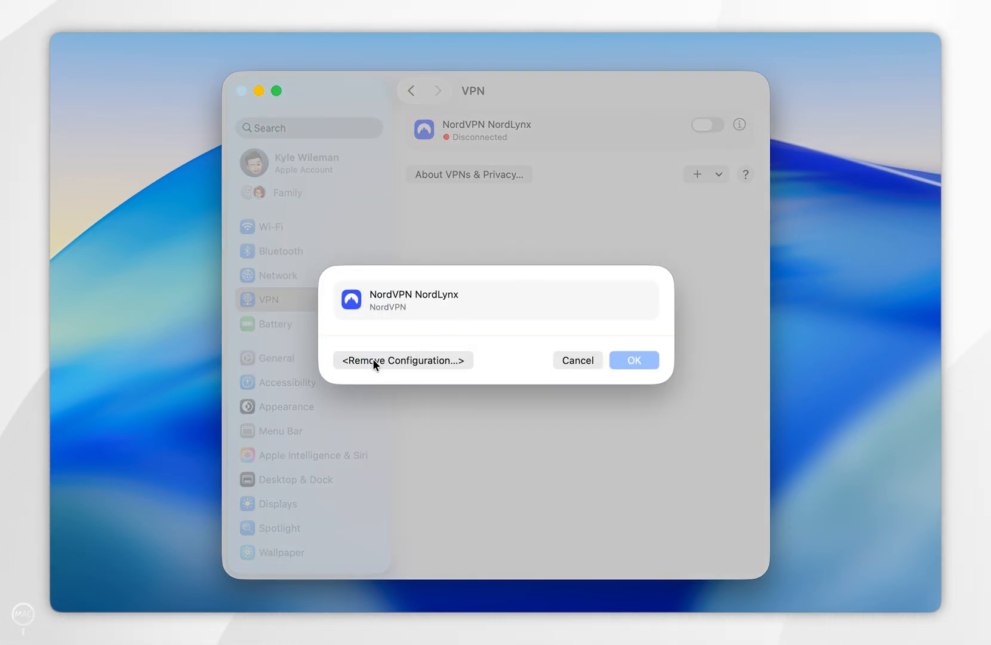
Remove the NordVPN NordLynx configuration and confirm, clearing VPN from the sidebar.
{"action": "left_click", "coordinate": [401, 360]}
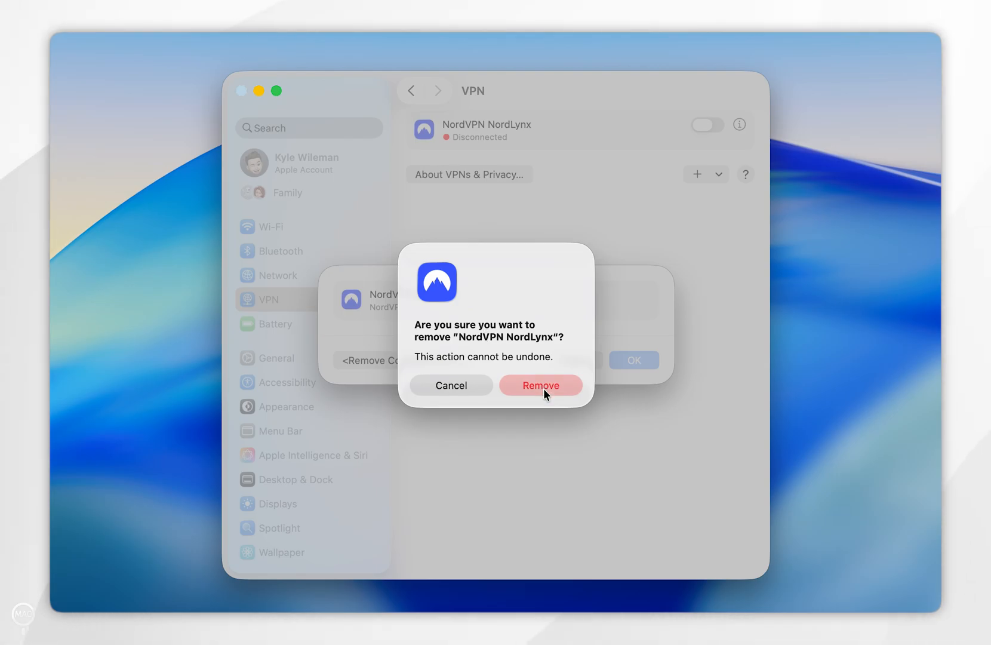
{"action": "left_click", "coordinate": [540, 385]}
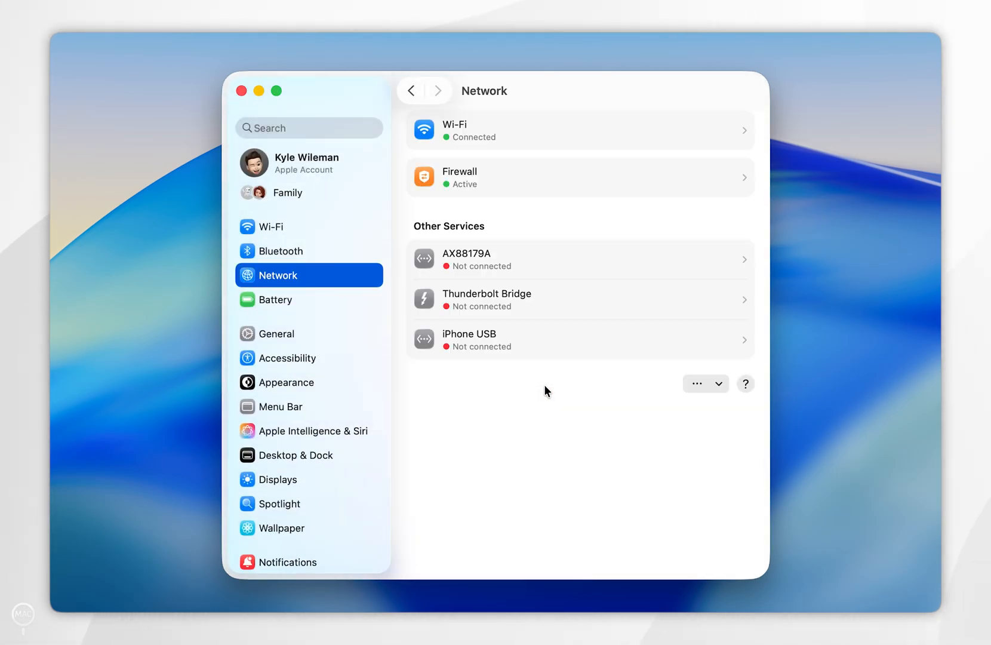
{"action": "mouse_move", "coordinate": [285, 327]}
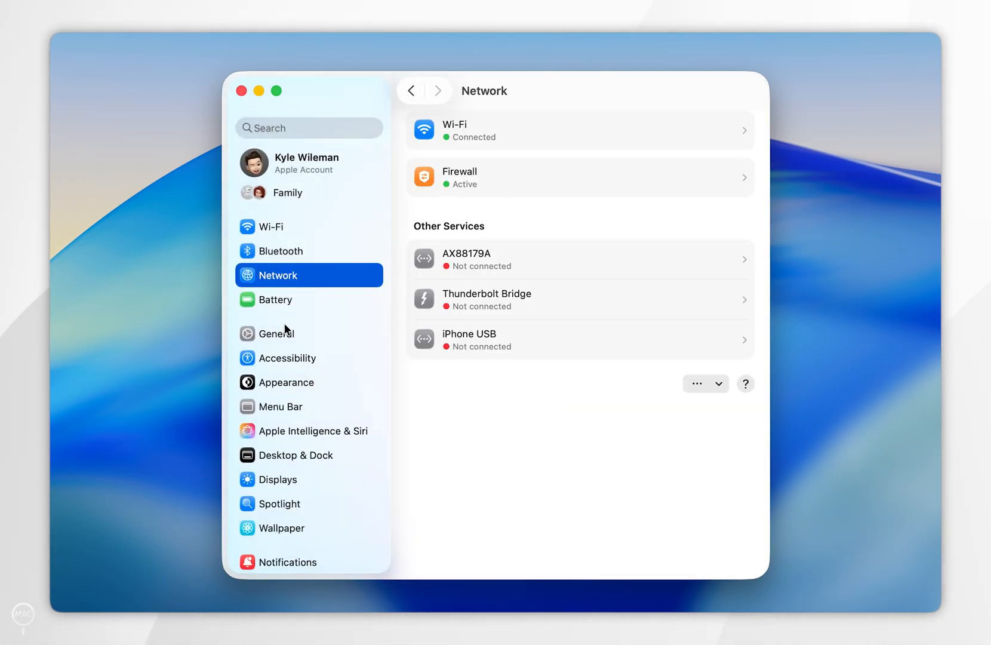
Return to General and close the System Settings window back to the desktop.
{"action": "left_click", "coordinate": [279, 333]}
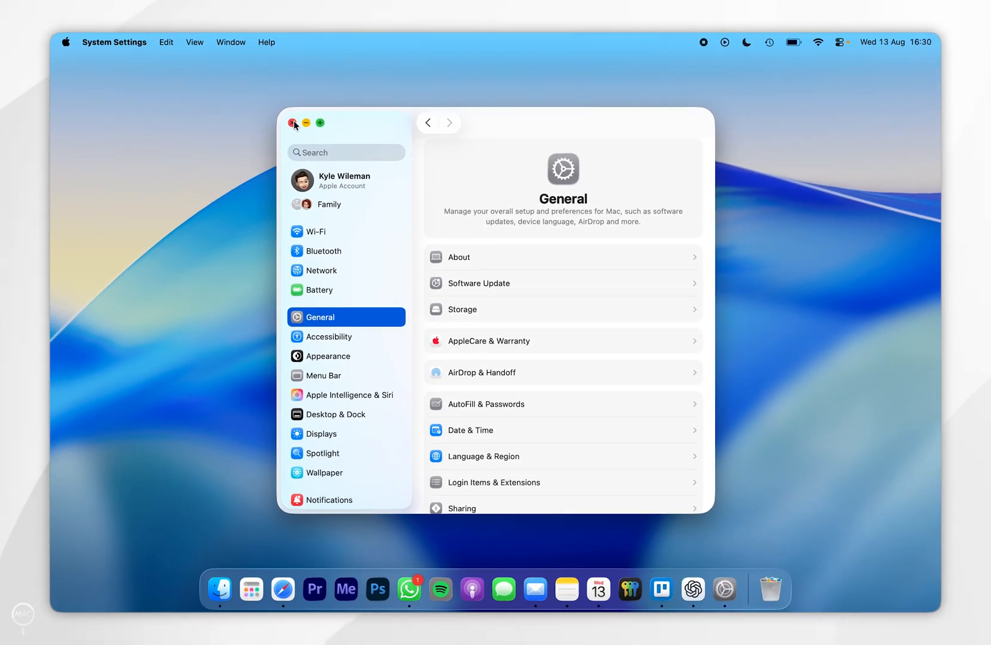
{"action": "left_click", "coordinate": [293, 123]}
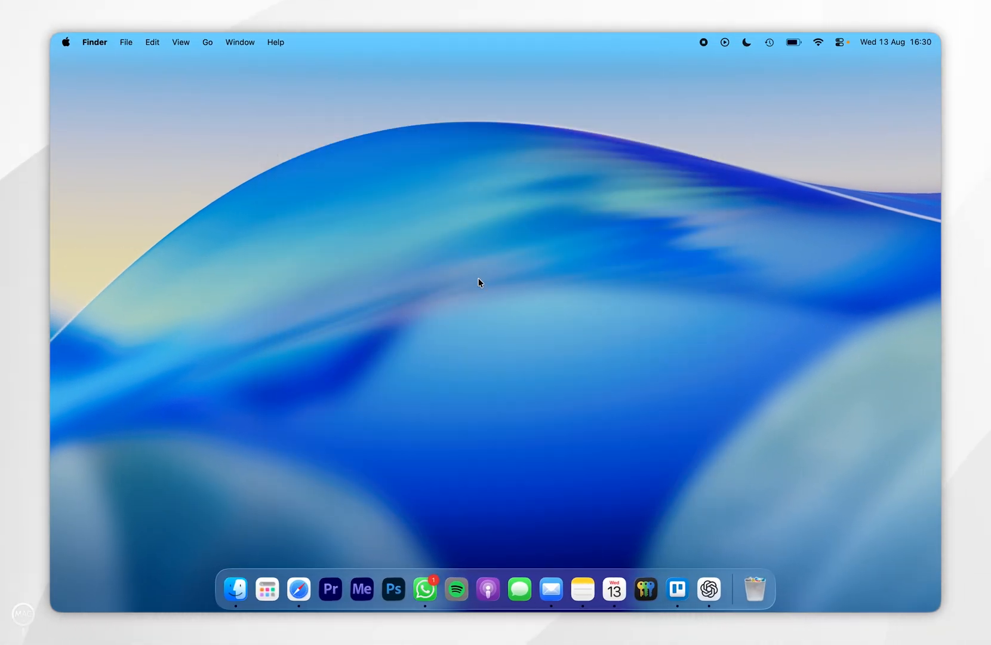